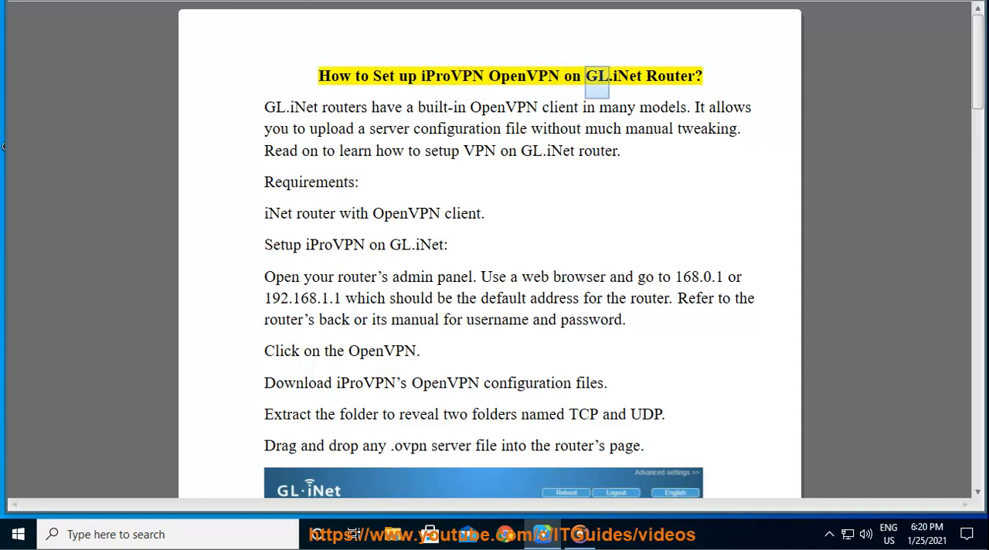
double_click(292, 106)
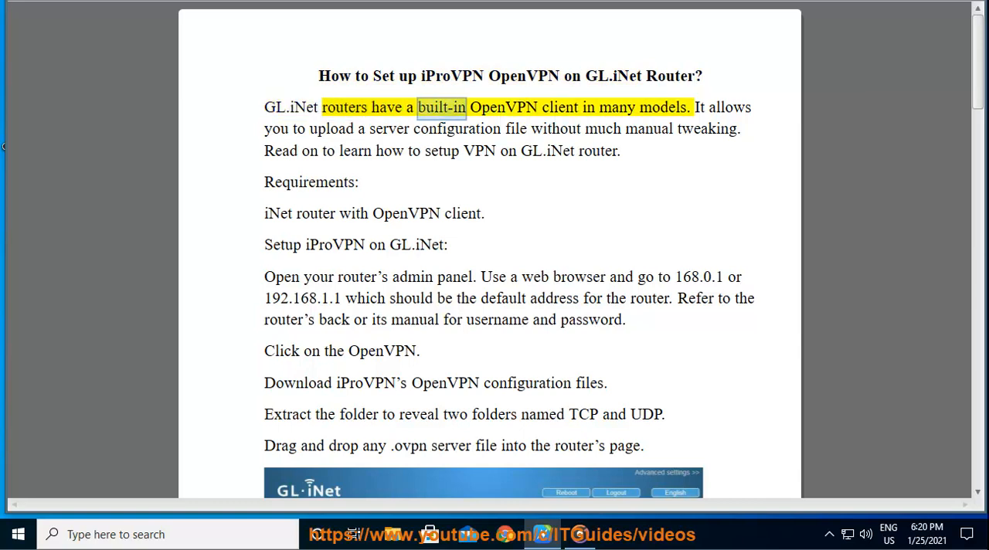
scroll(down, 3)
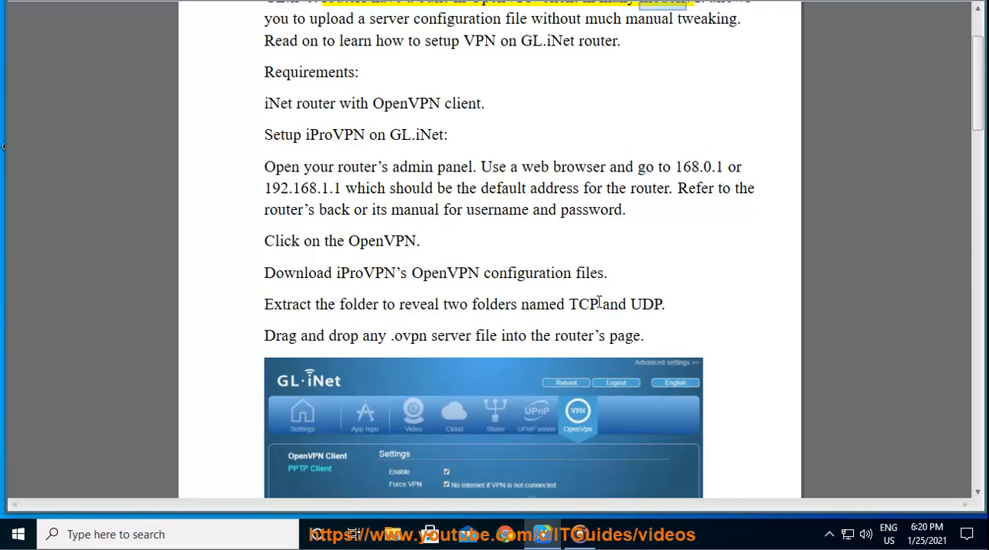
scroll(up, 3)
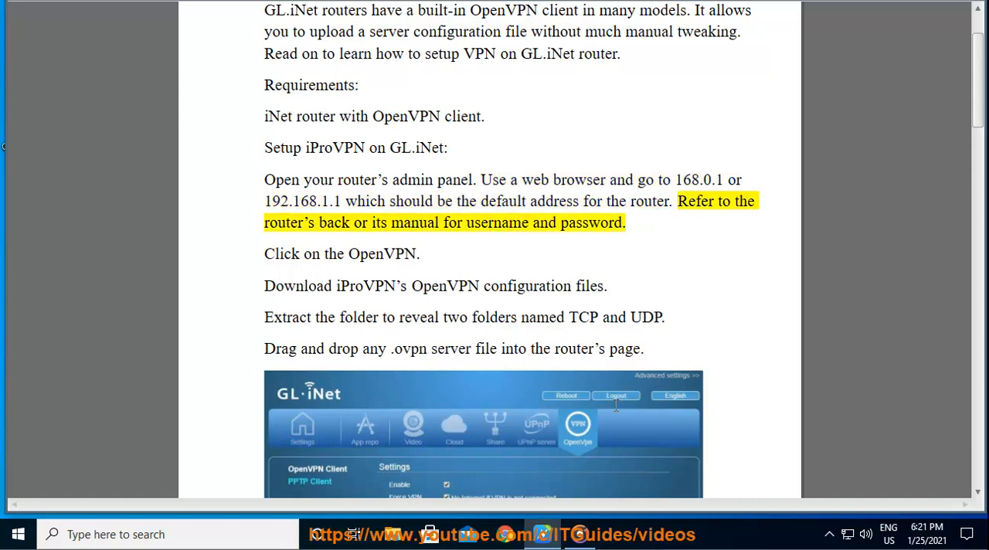
double_click(497, 223)
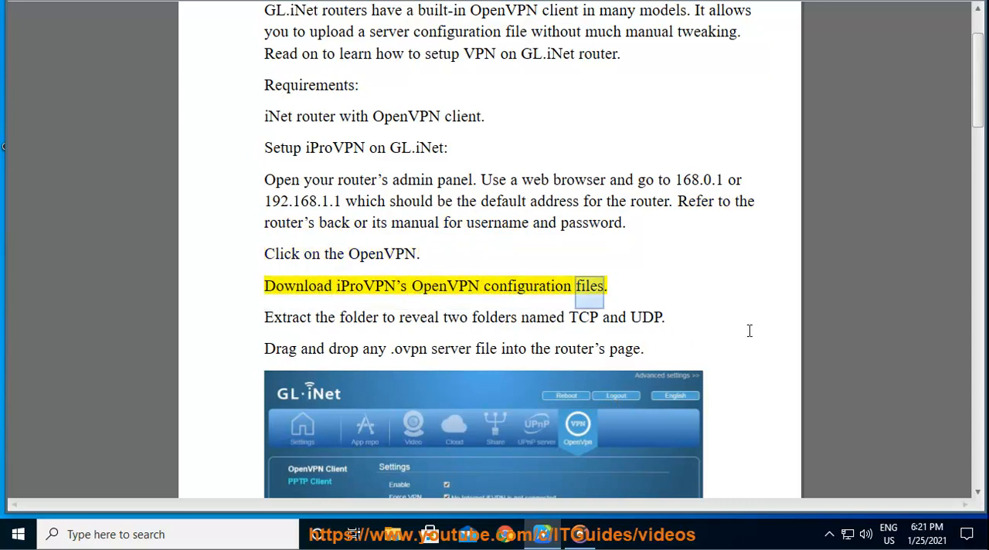
scroll(down, 3)
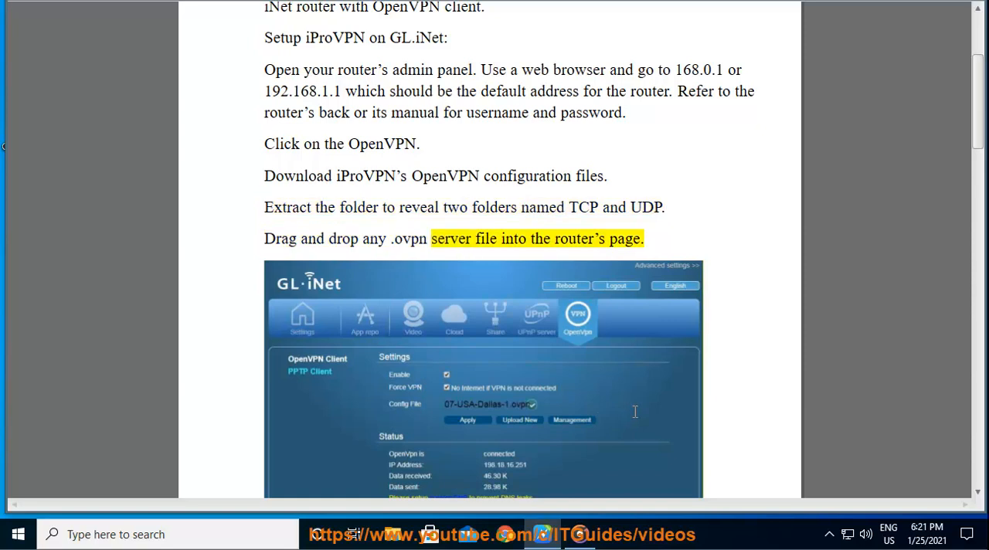
scroll(down, 3)
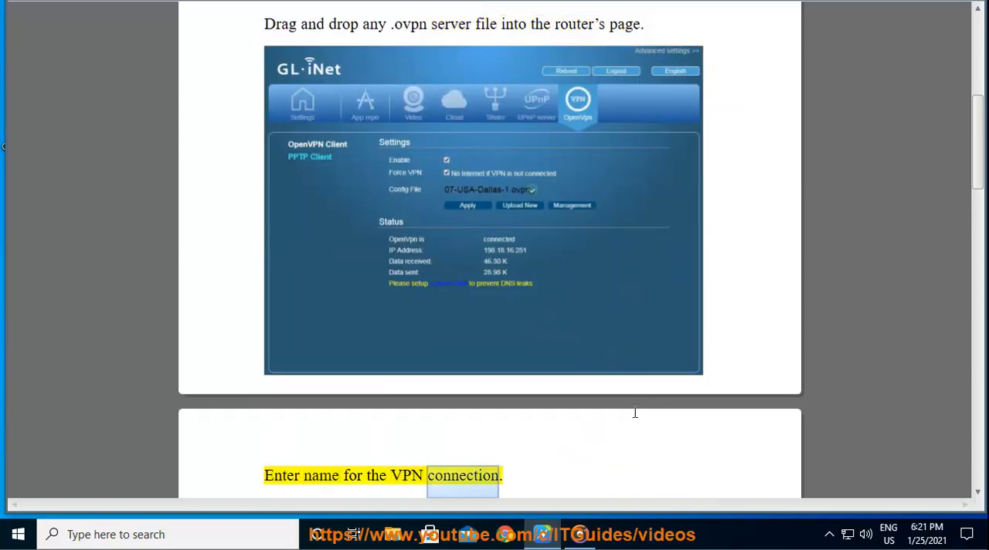
scroll(down, 3)
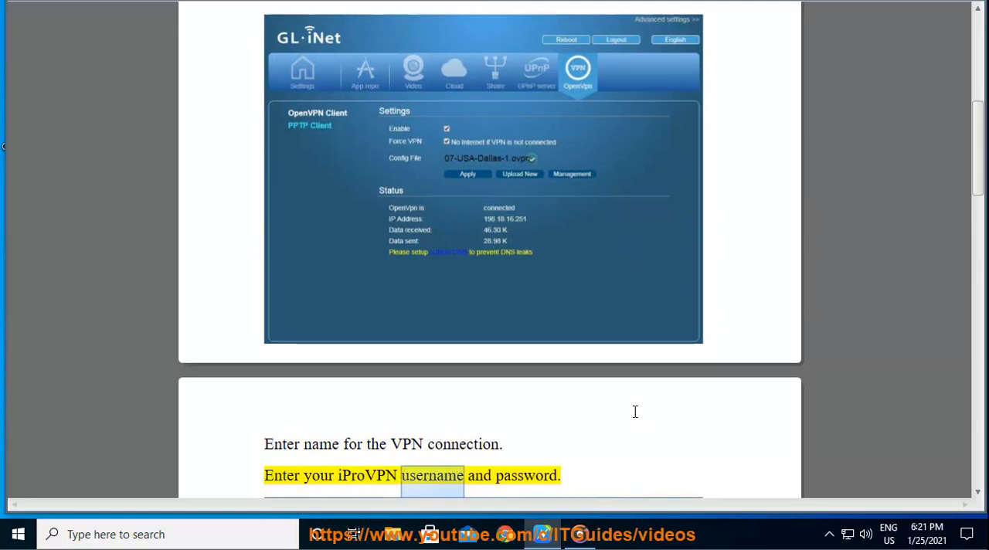
scroll(down, 3)
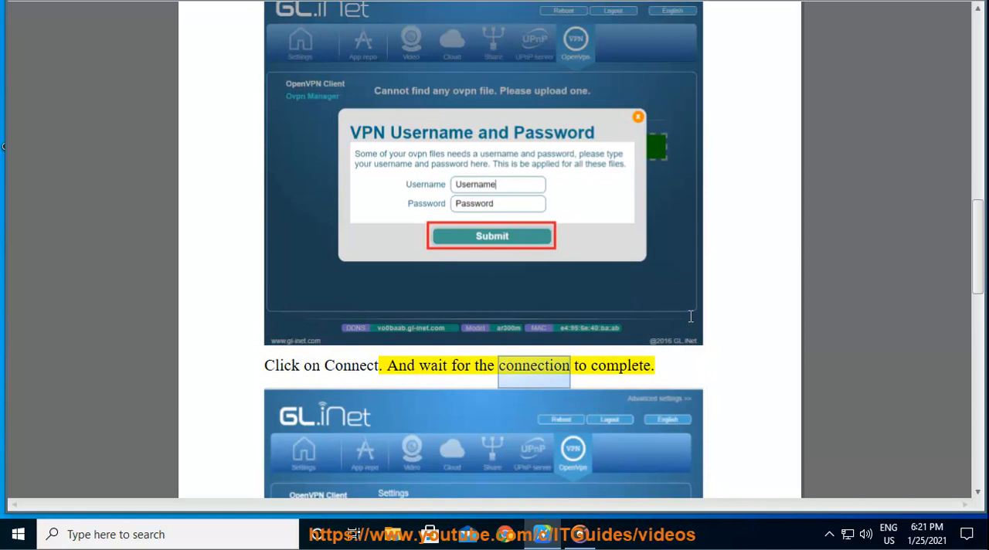
scroll(down, 3)
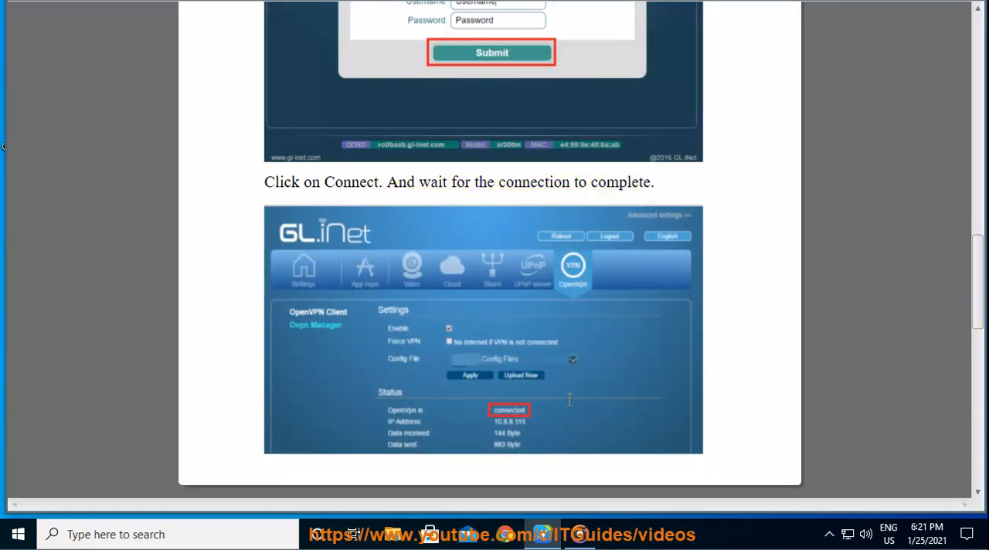
scroll(down, 3)
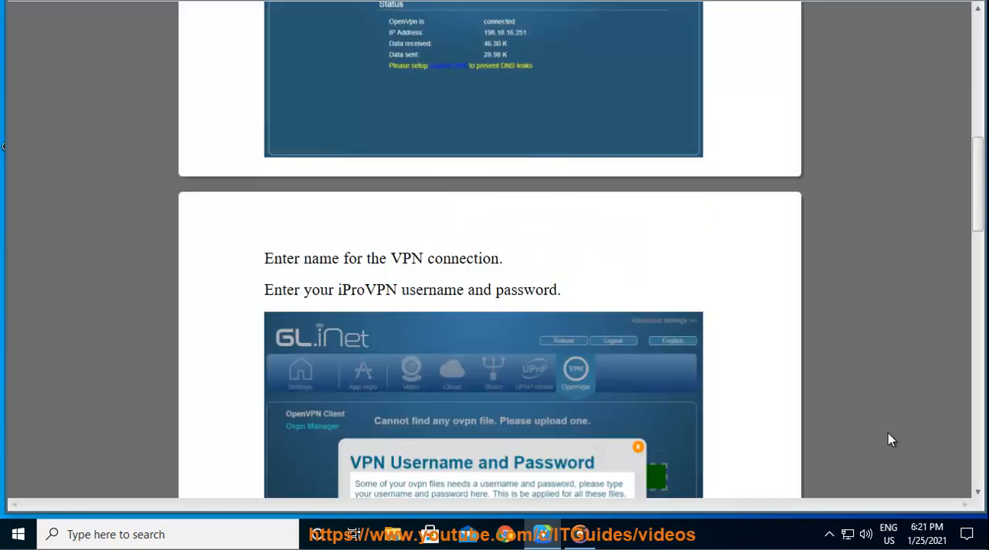
scroll(up, 3)
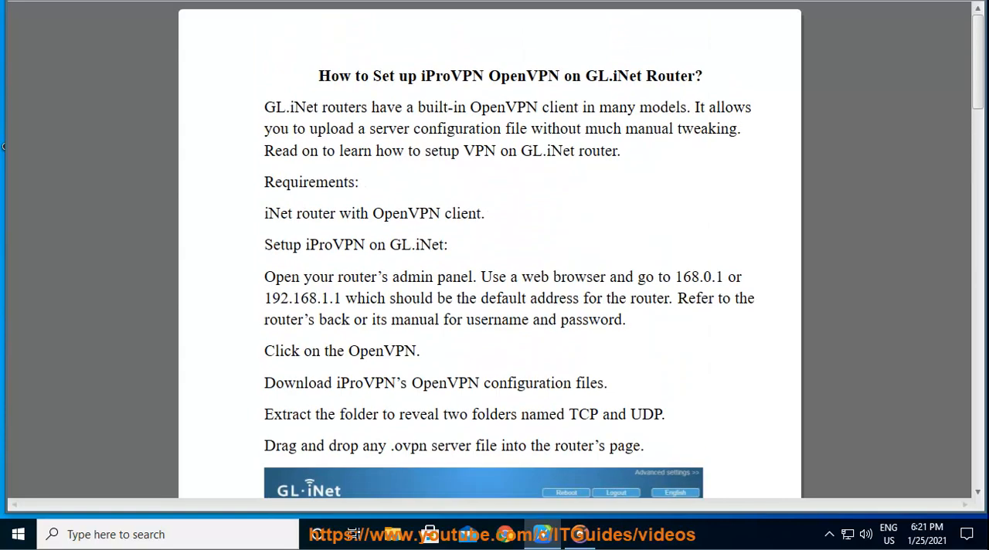